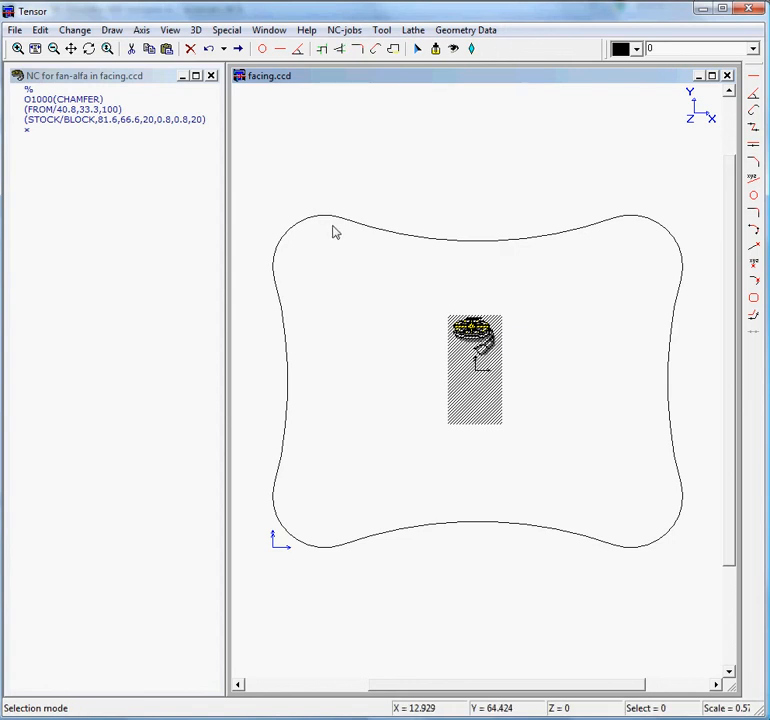
Step: Select the closed profile and bring up the NC-jobs operation list
click(332, 224)
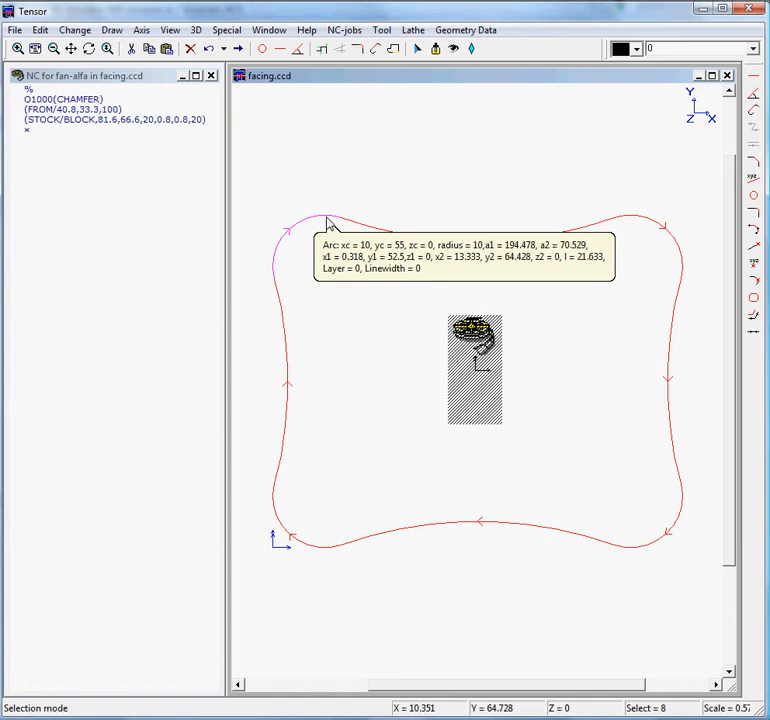
click(344, 30)
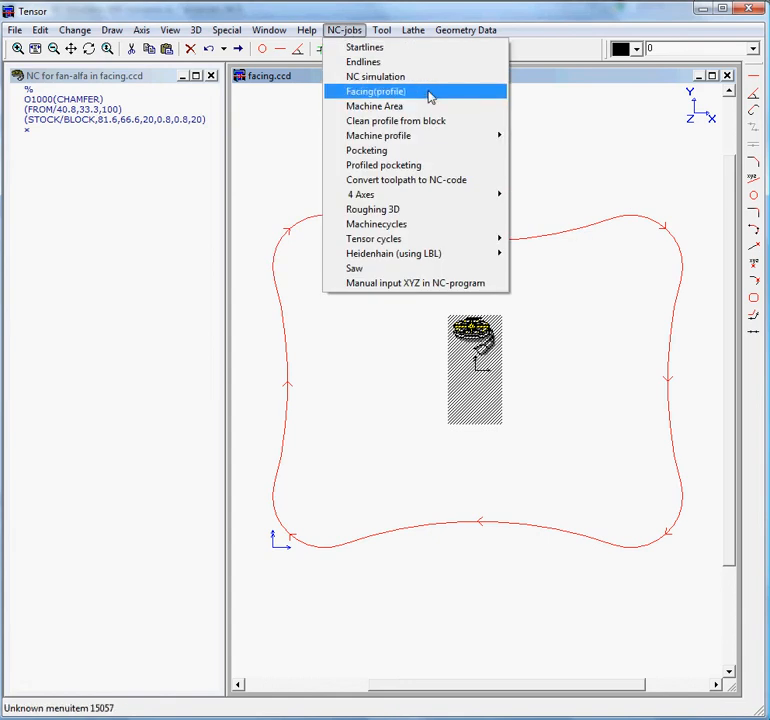
Step: Start a Facing(profile) job, accept the zig-zag preview and new tool, with start height 50
click(374, 92)
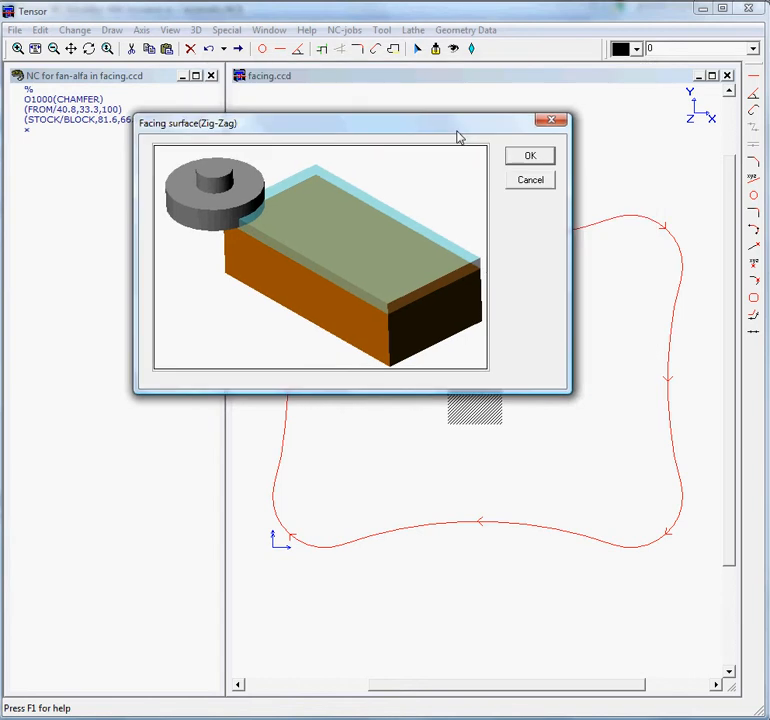
mouse_move(532, 164)
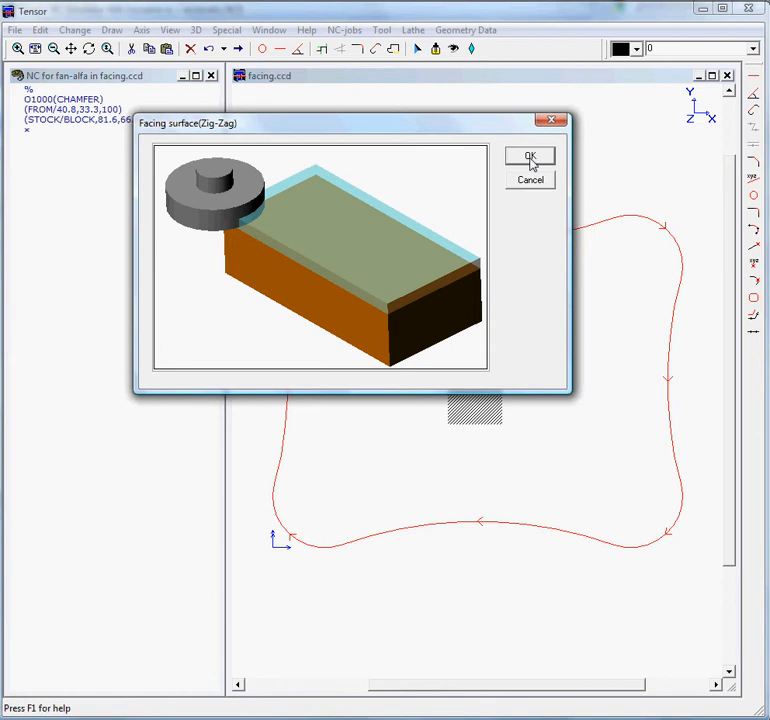
click(530, 158)
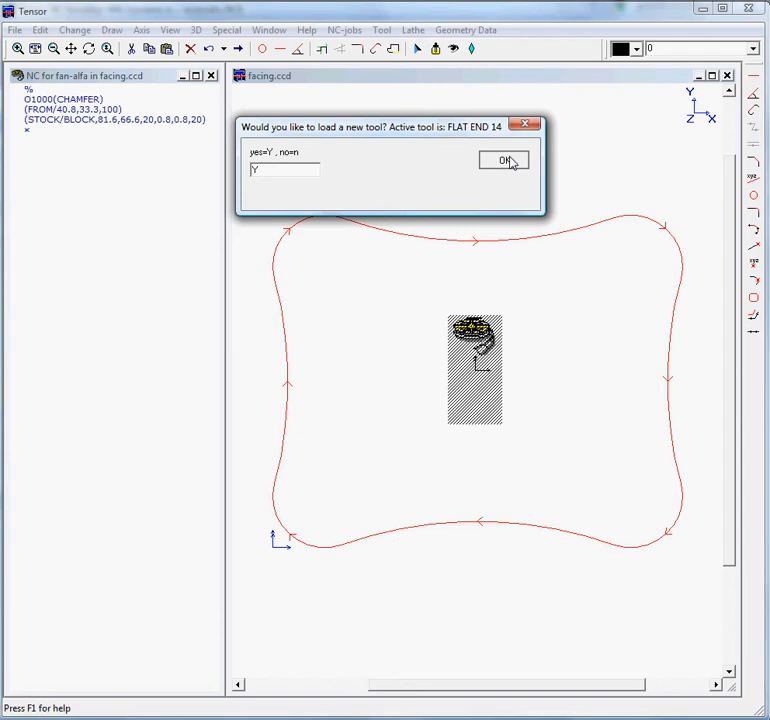
click(504, 160)
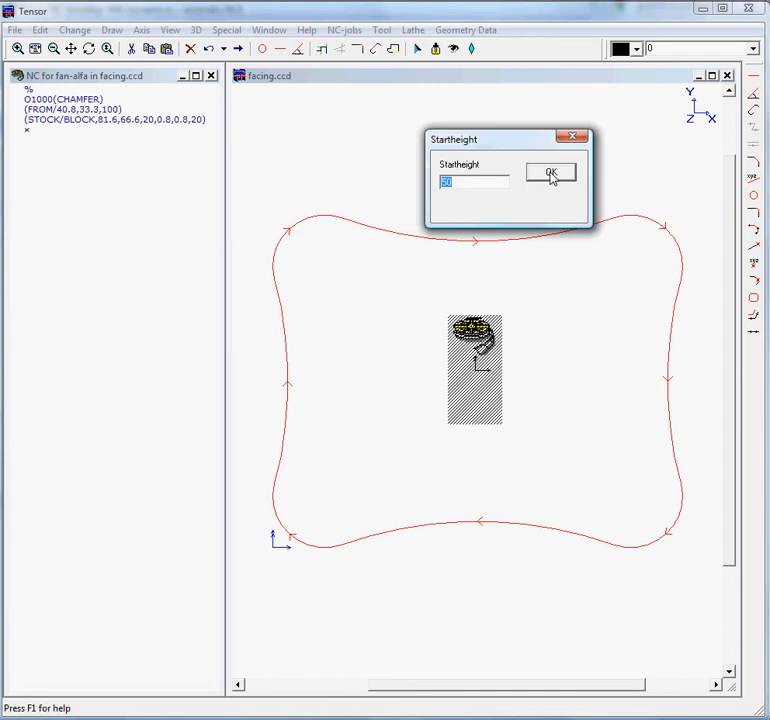
text(50)
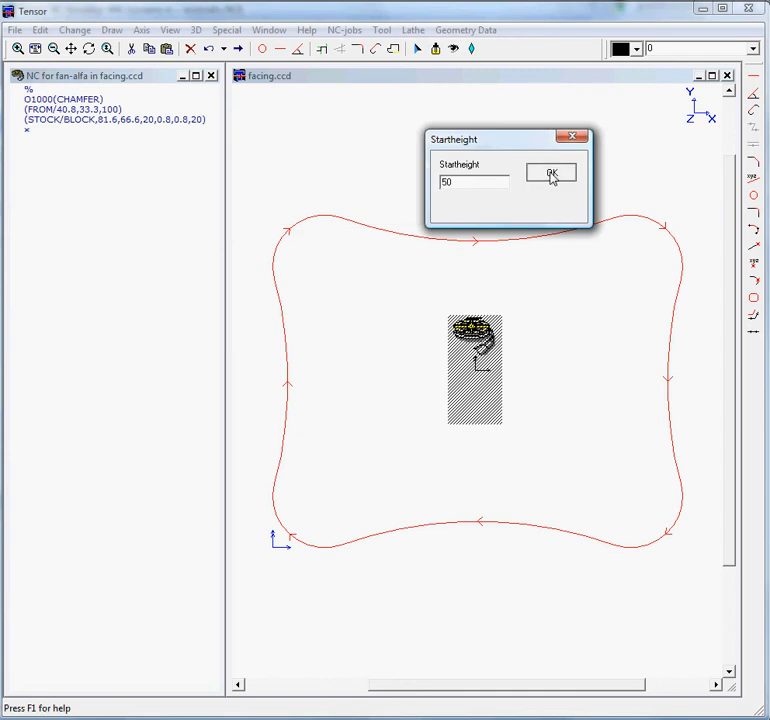
click(552, 172)
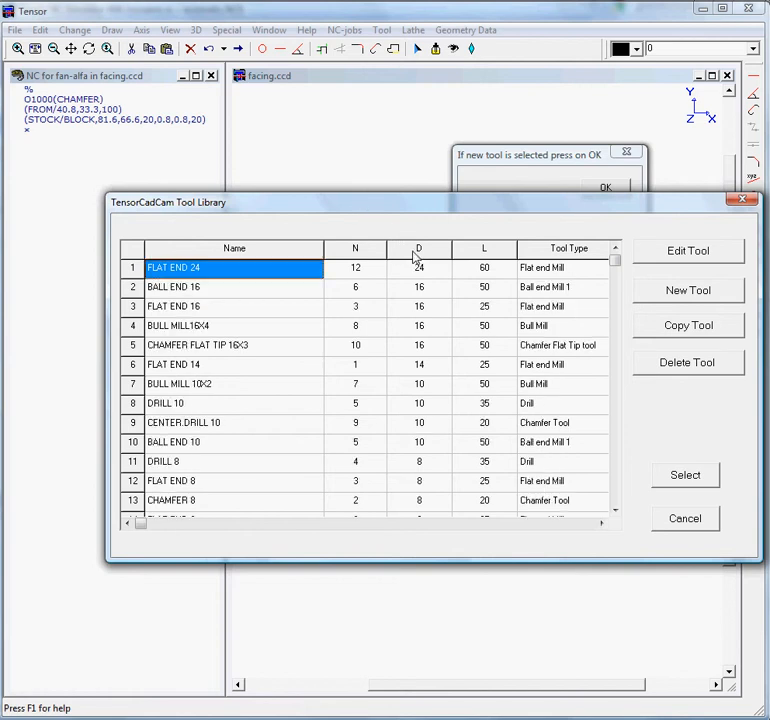
mouse_move(204, 268)
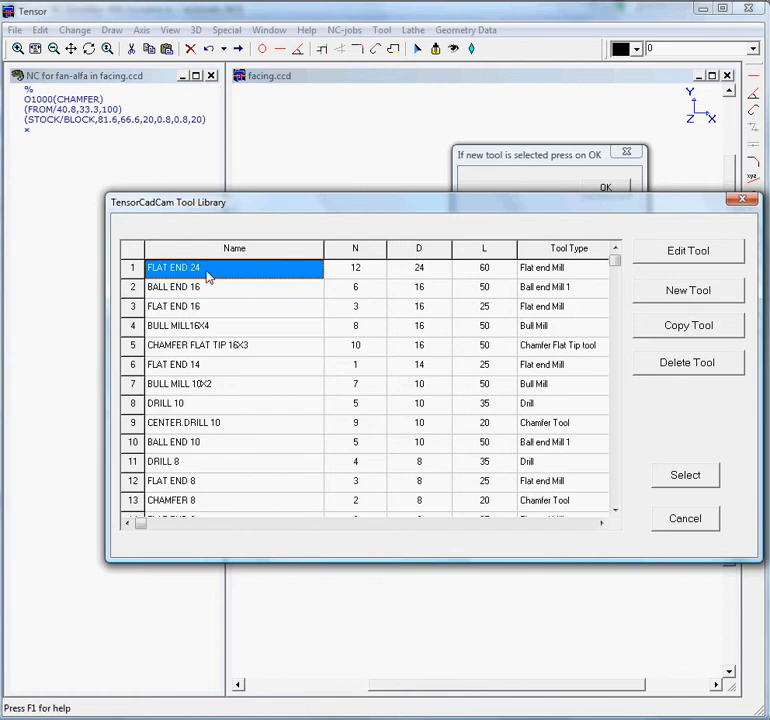
Step: Load the FLAT END 24 cutter from the tool library for the facing job
click(604, 188)
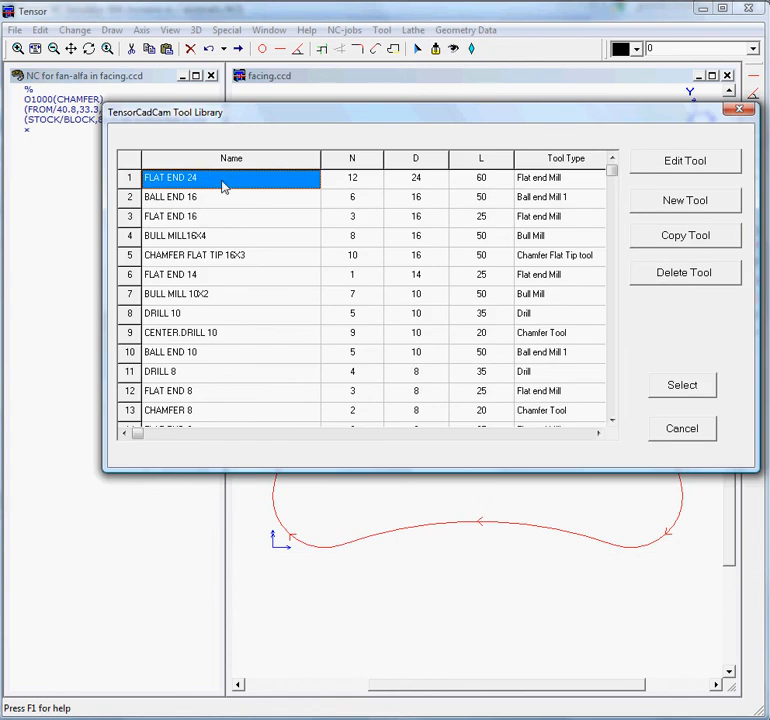
mouse_move(584, 204)
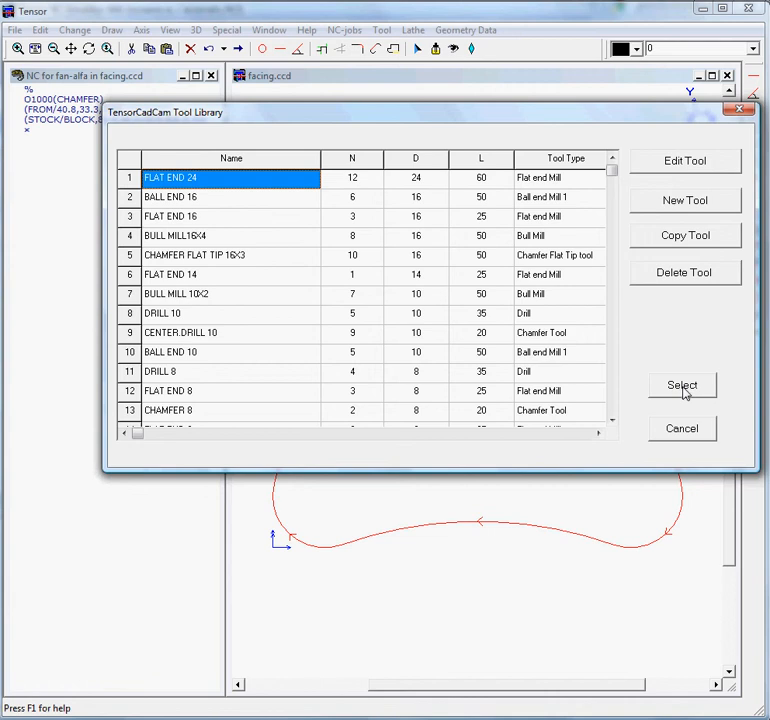
click(682, 384)
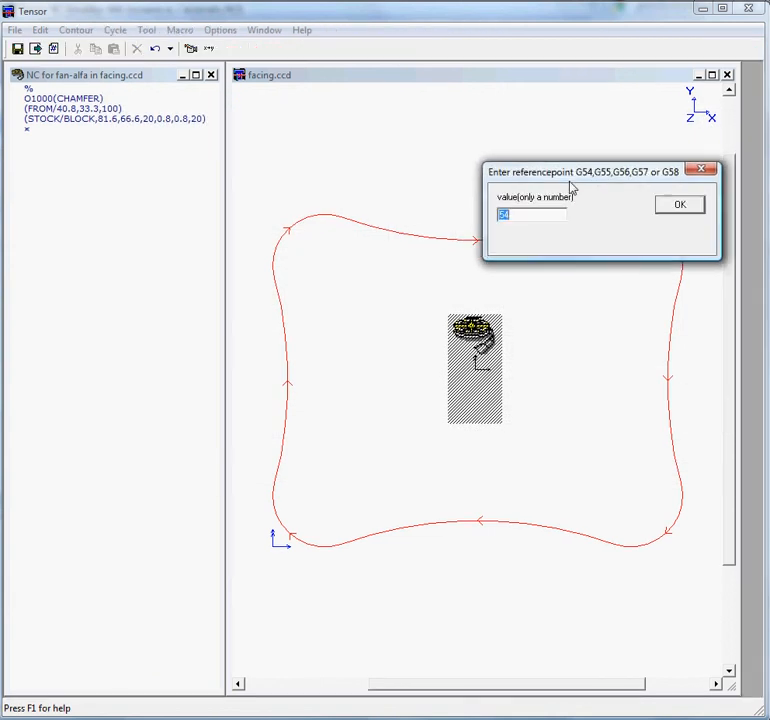
mouse_move(598, 216)
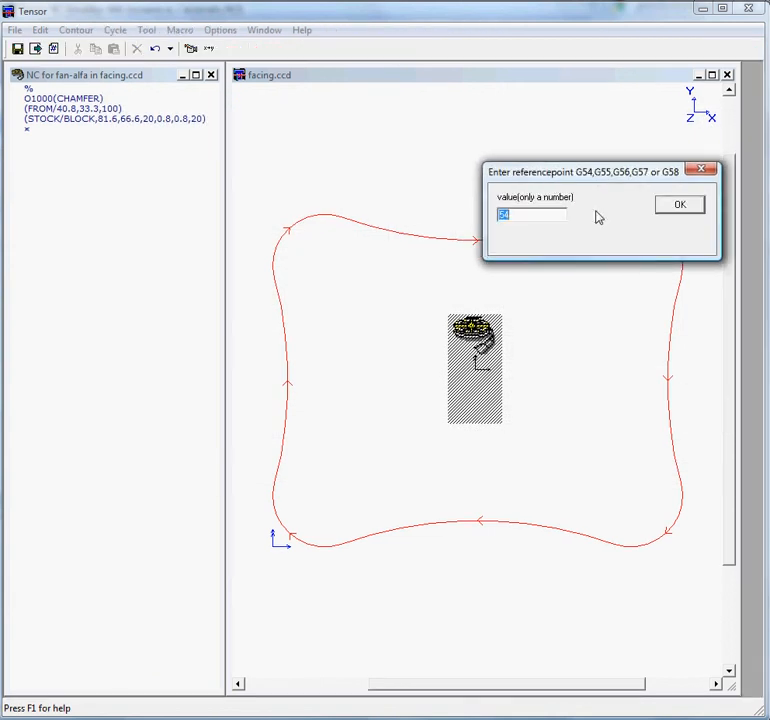
Step: Accept the reference point, facing start height 0 in Z and the facing angle
click(680, 204)
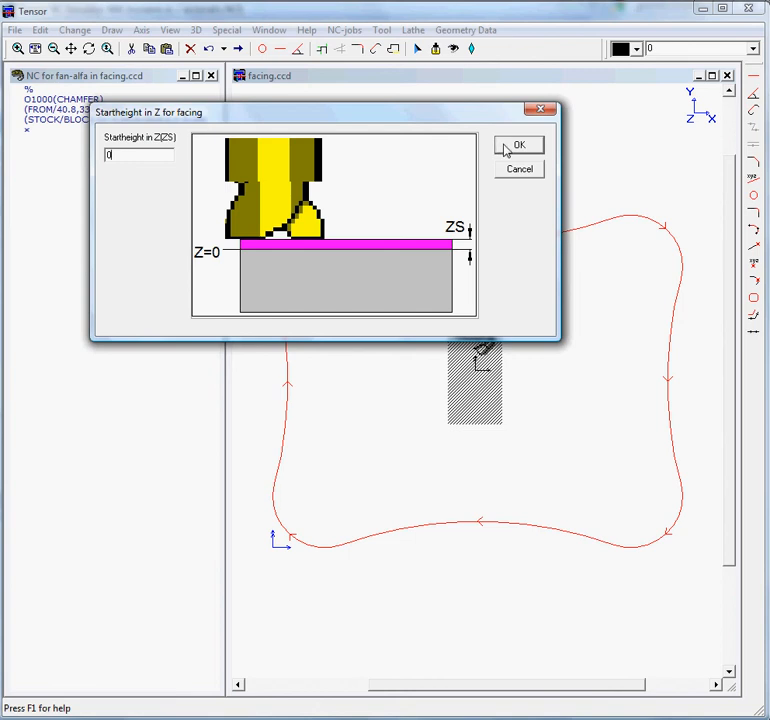
click(520, 144)
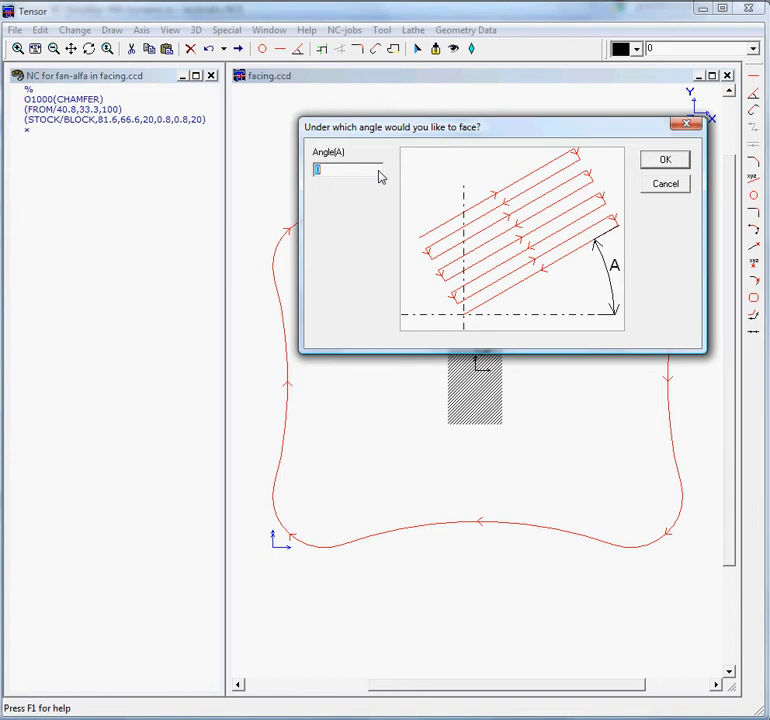
click(664, 160)
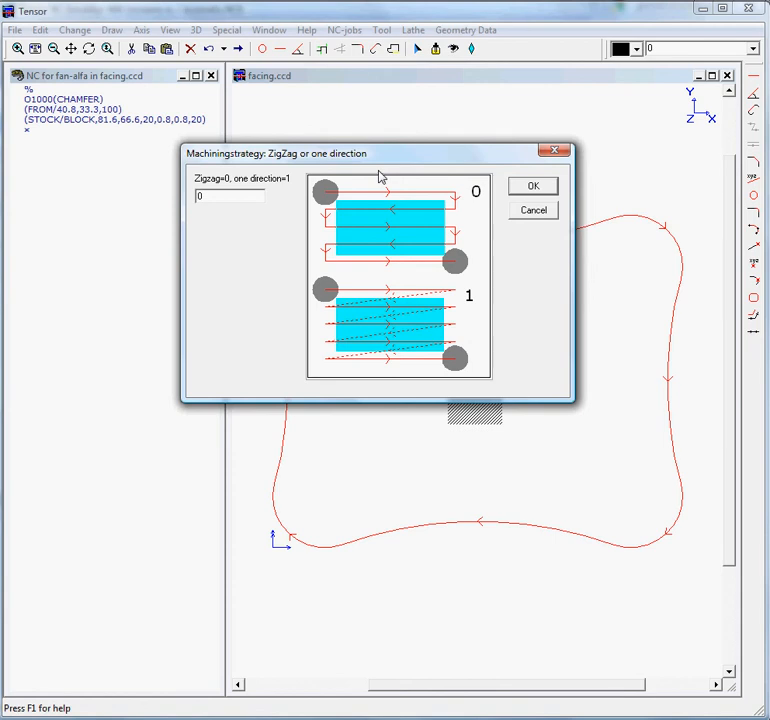
Step: Choose zig-zag machining with facing depth 2, step 2, last step 0.1 and linear extension 2
click(532, 184)
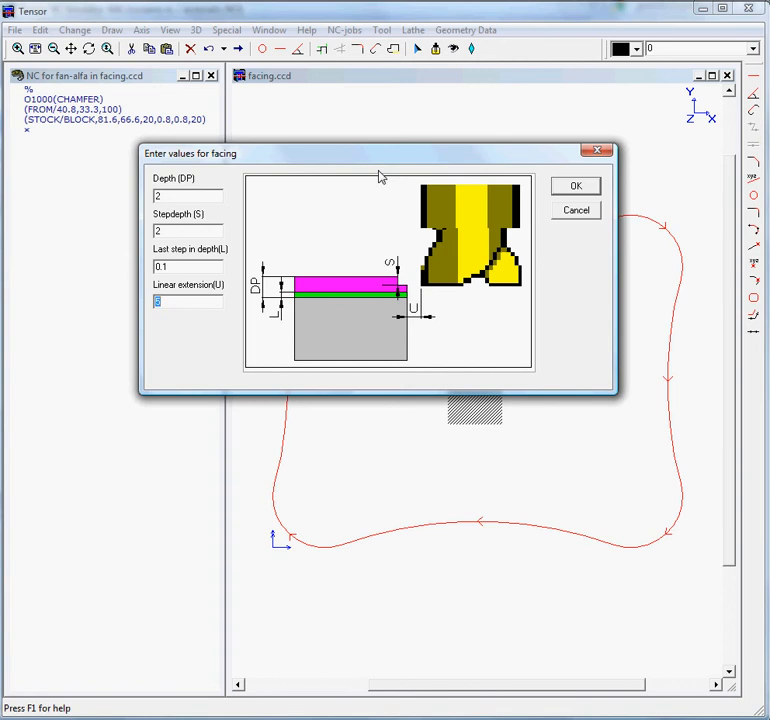
text(2)
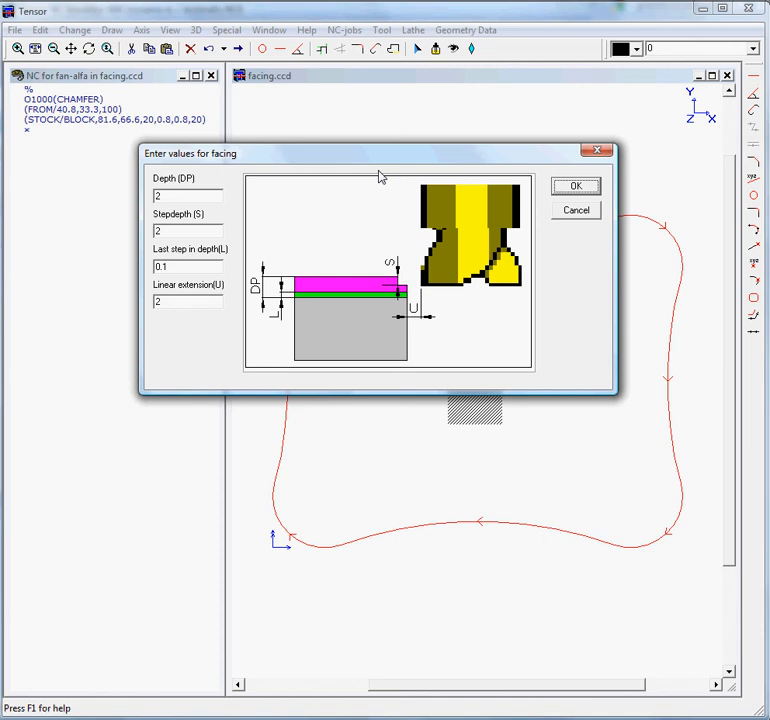
click(576, 184)
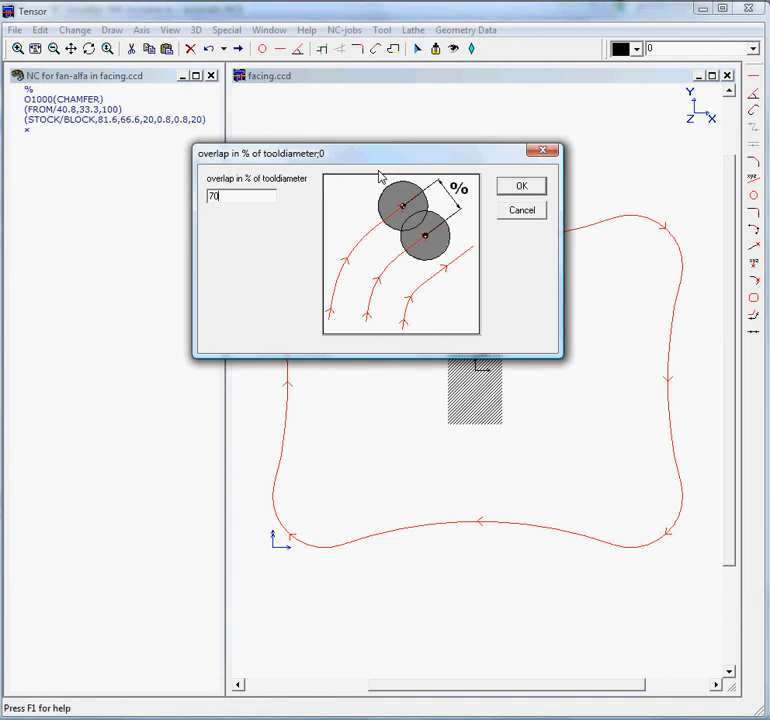
Step: Accept tool overlap and approach 5 / safe position 5 so the facing toolpath is generated
click(520, 184)
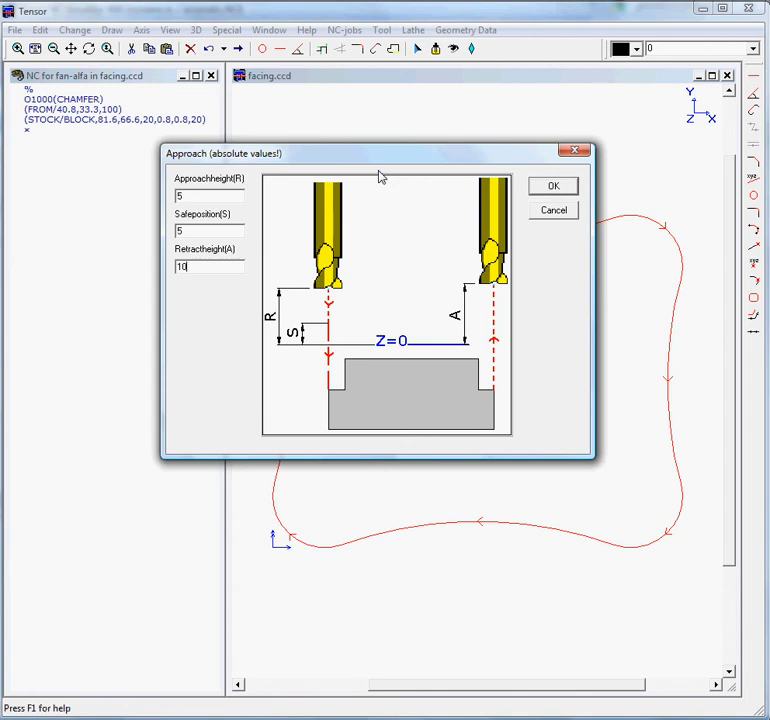
click(552, 184)
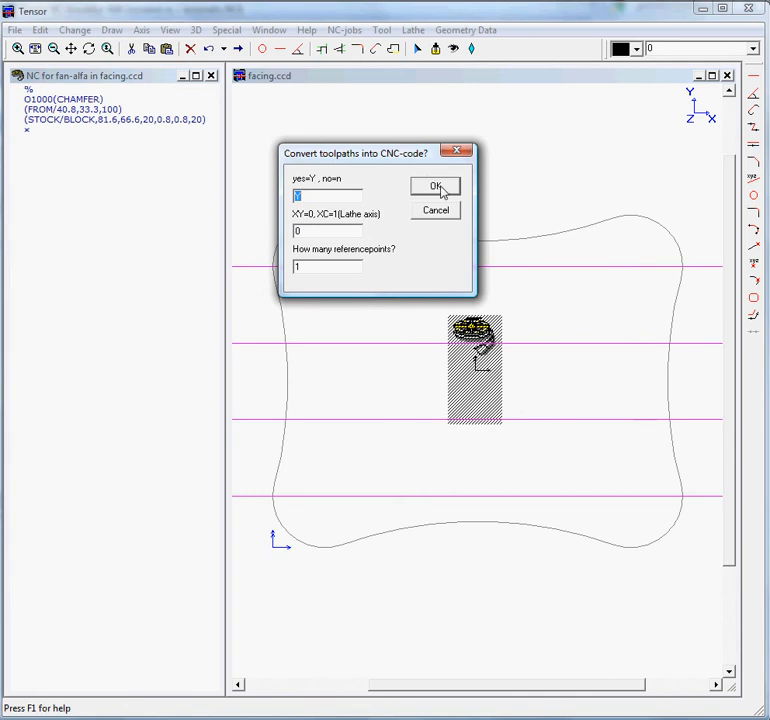
Step: Convert the facing toolpath into CNC code without extra path copies
click(436, 188)
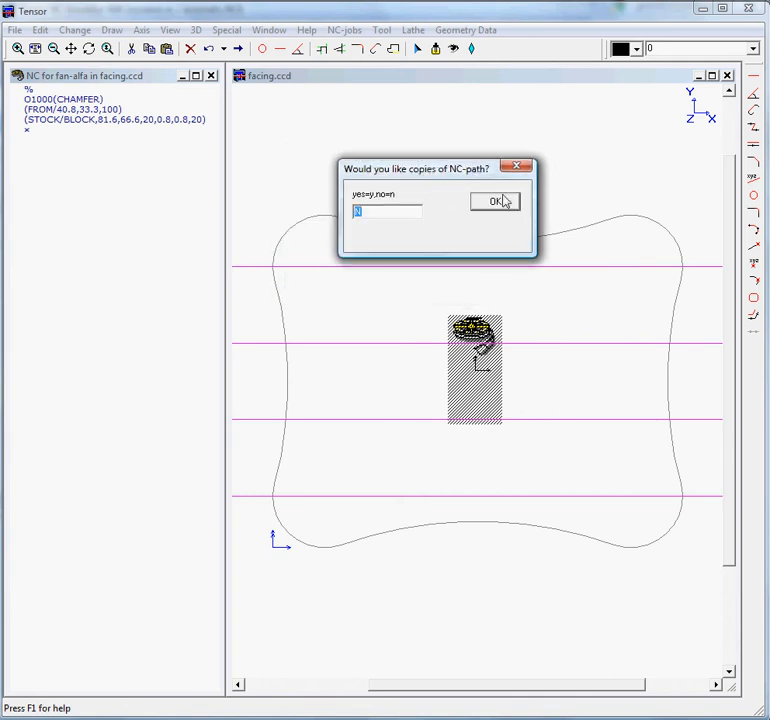
click(494, 200)
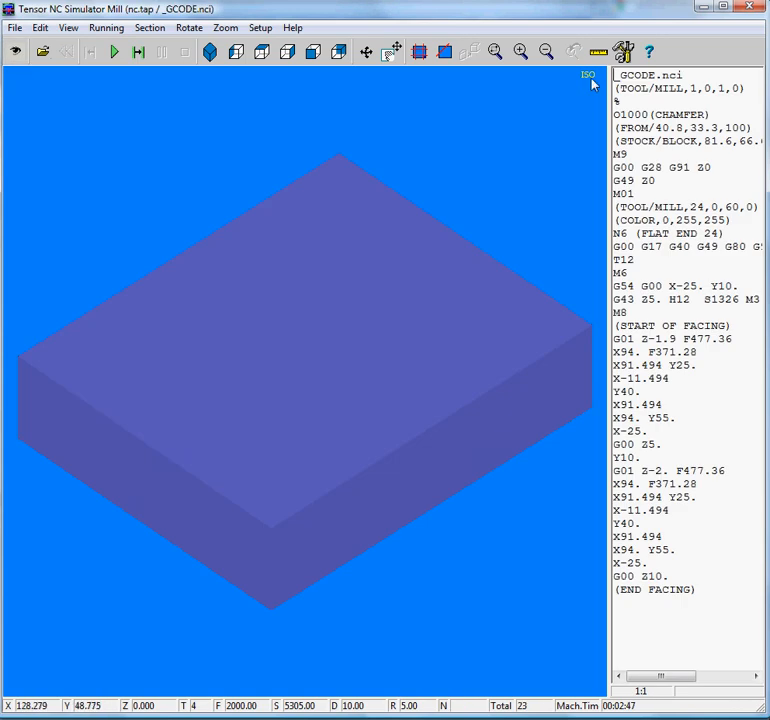
Step: Confirm the simulator setup and run the facing program to cut the block top flat
click(260, 28)
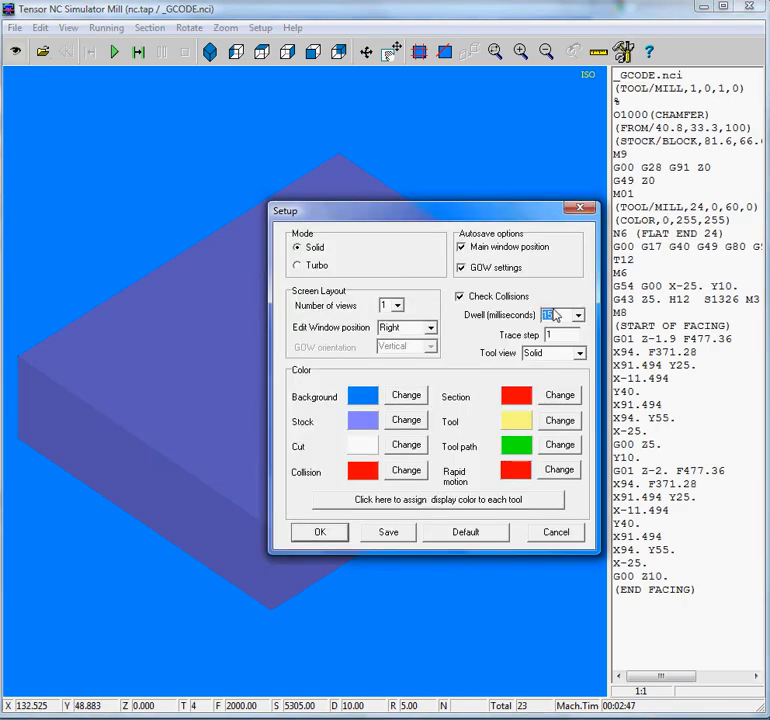
click(320, 532)
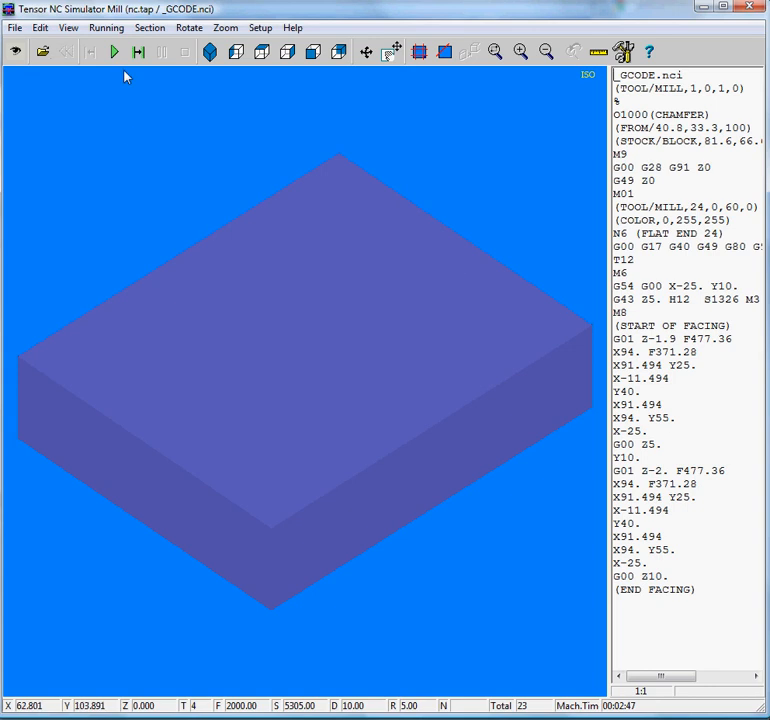
click(114, 52)
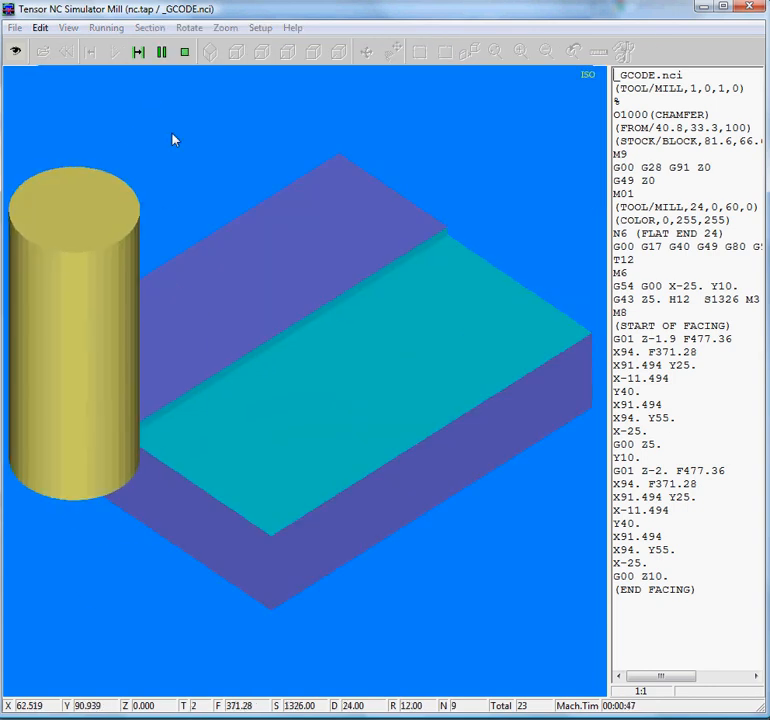
click(160, 52)
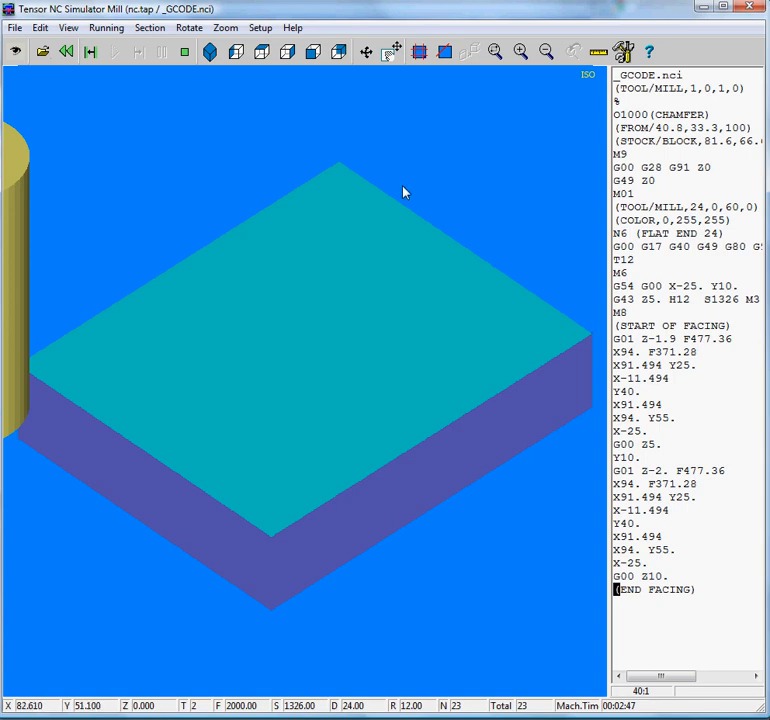
mouse_move(660, 240)
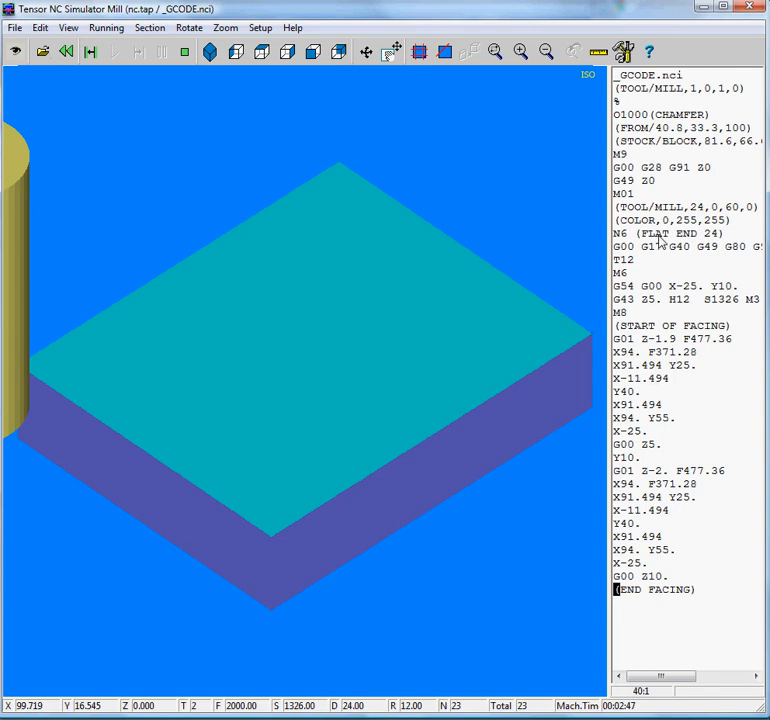